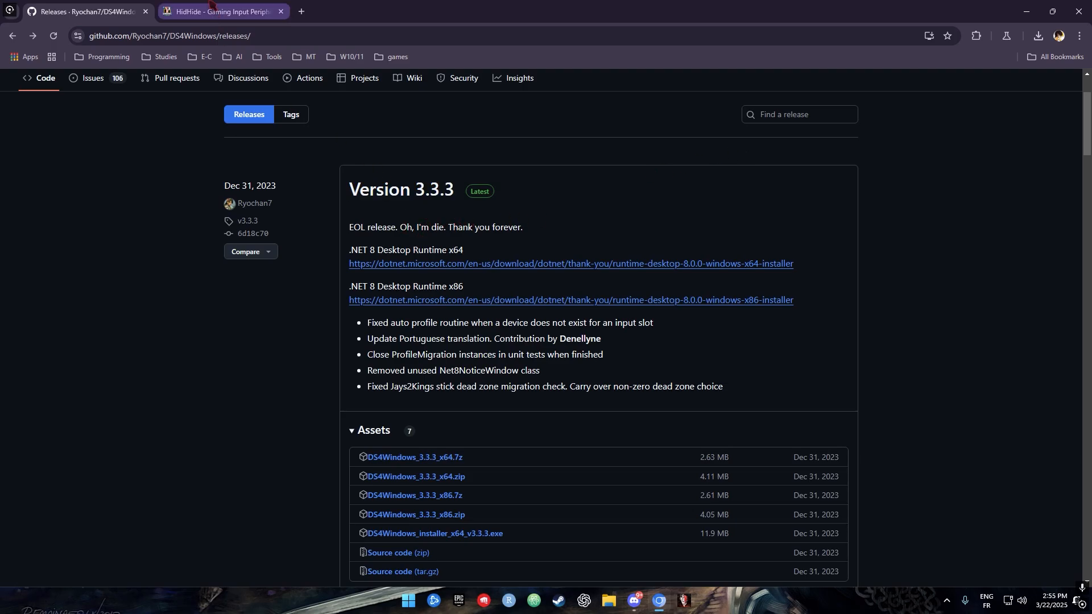
mouse_move(222, 11)
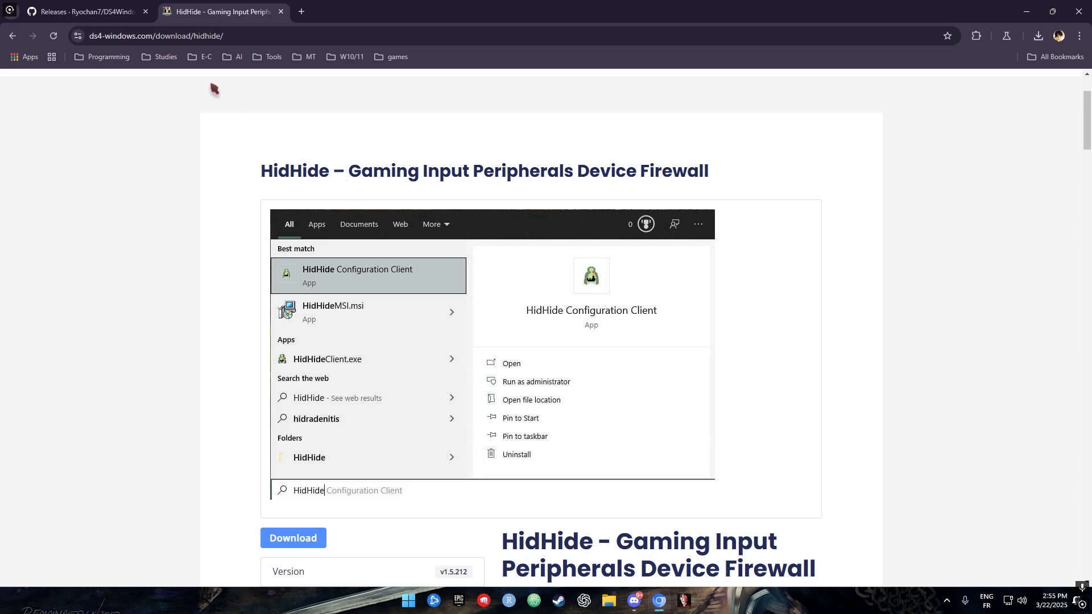
- Download DS4Windows_3.3.3_x64.zip from GitHub, then get the HidHide 1.5.212 installer
left_click(86, 11)
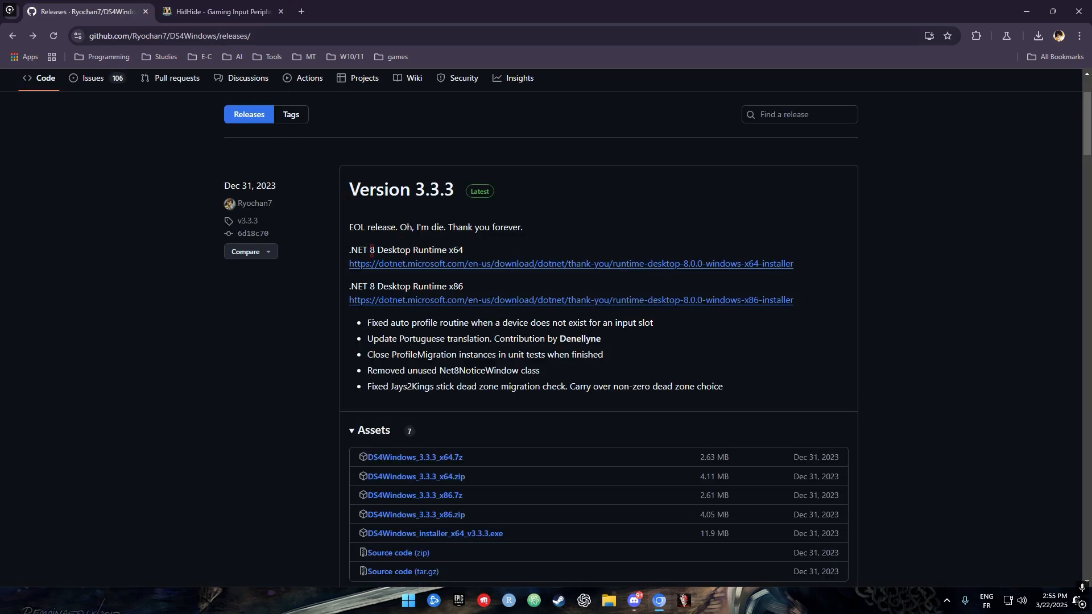
mouse_move(422, 443)
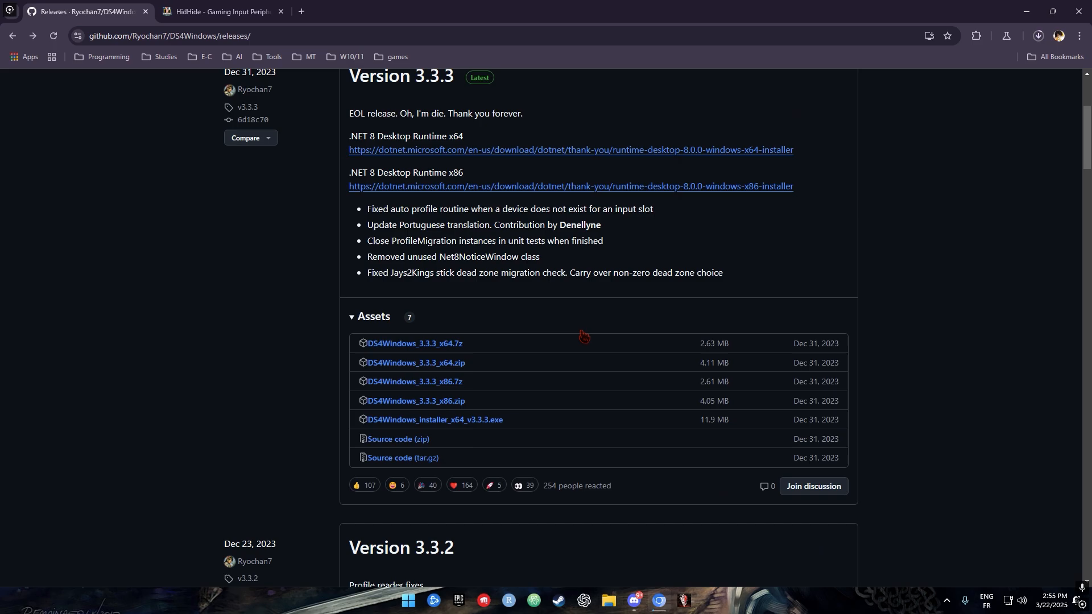
mouse_move(392, 370)
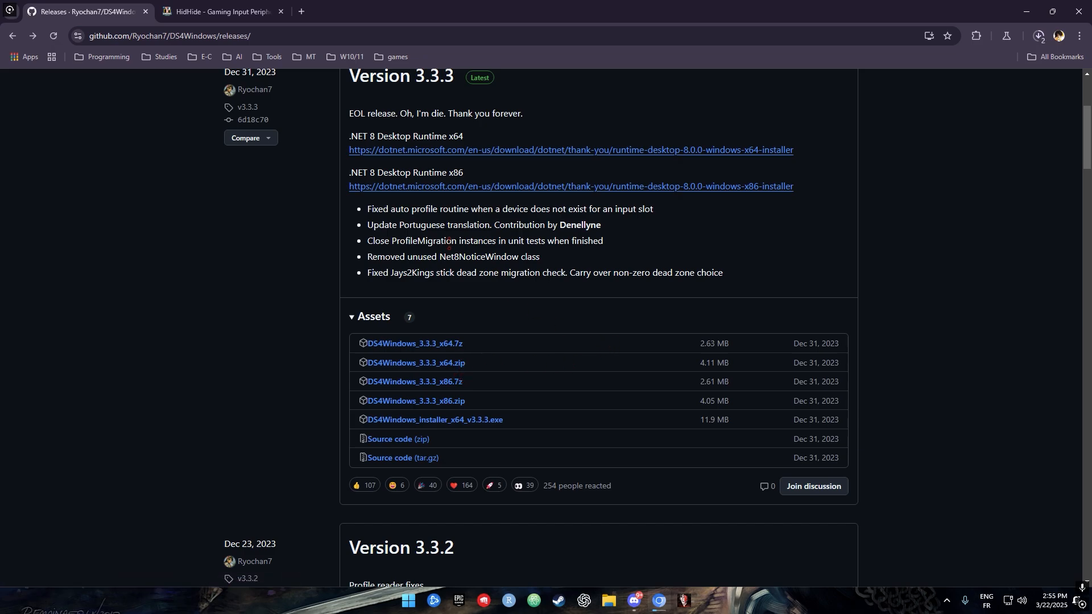
left_click(222, 12)
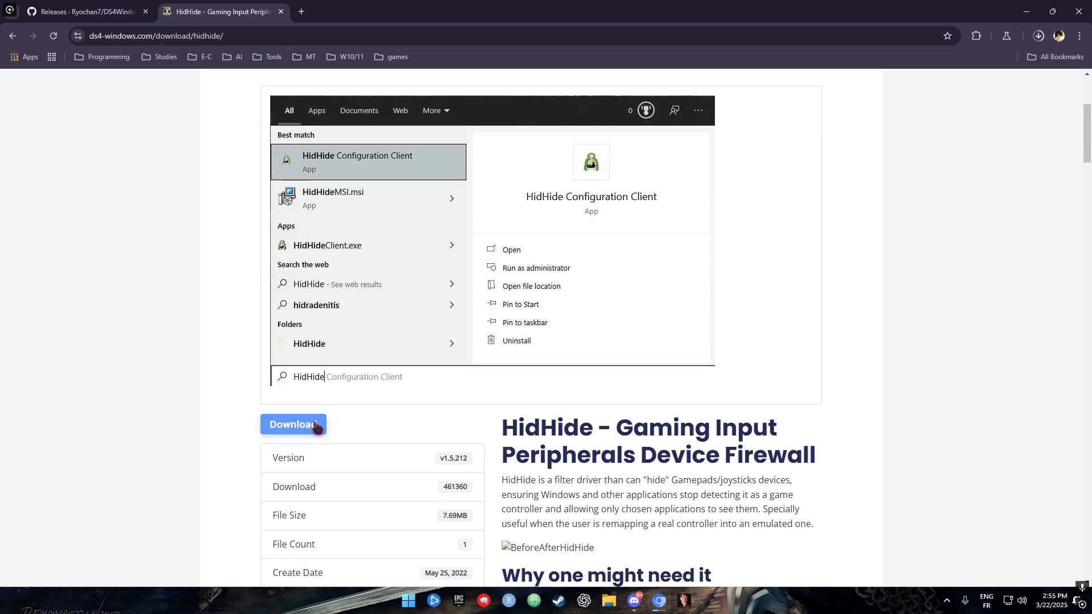
scroll("down", 3)
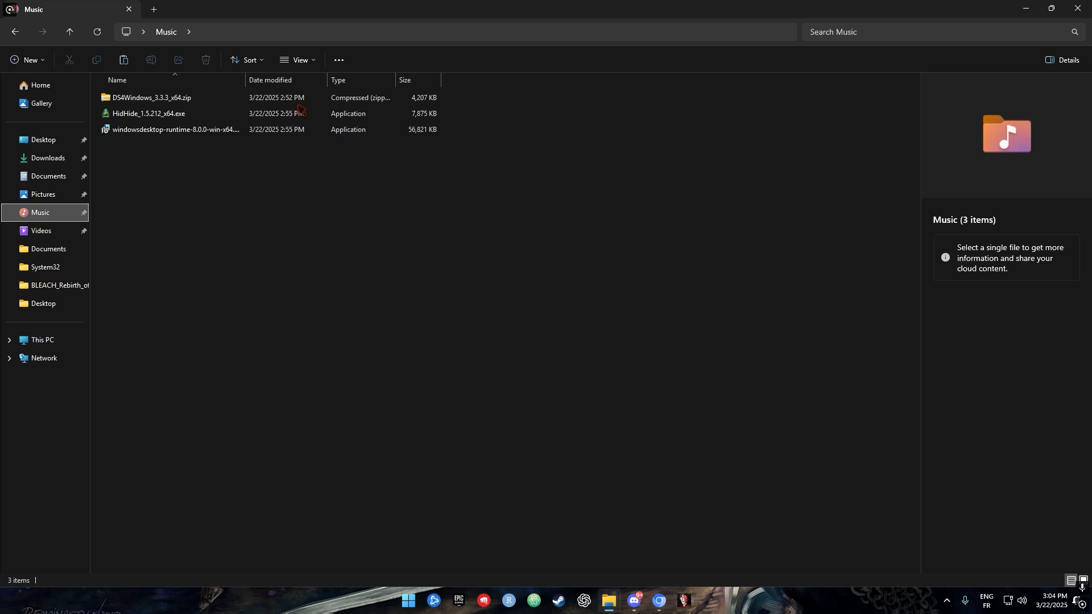
- Extract DS4Windows_3.3.3_x64.zip into Music and let DS4Windows.exe run past the warning
left_click(361, 59)
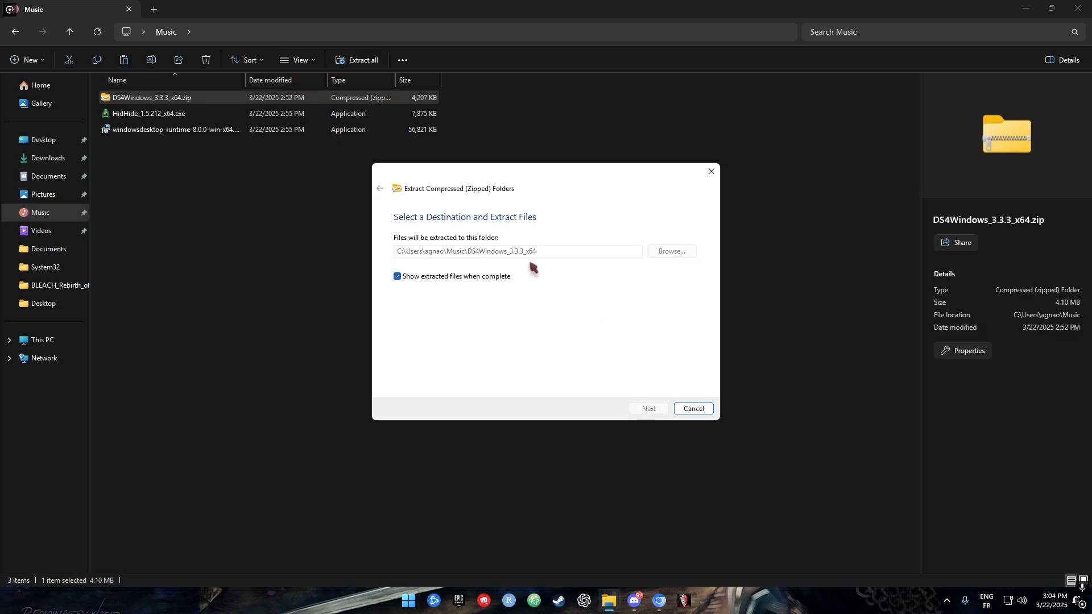
left_click(648, 408)
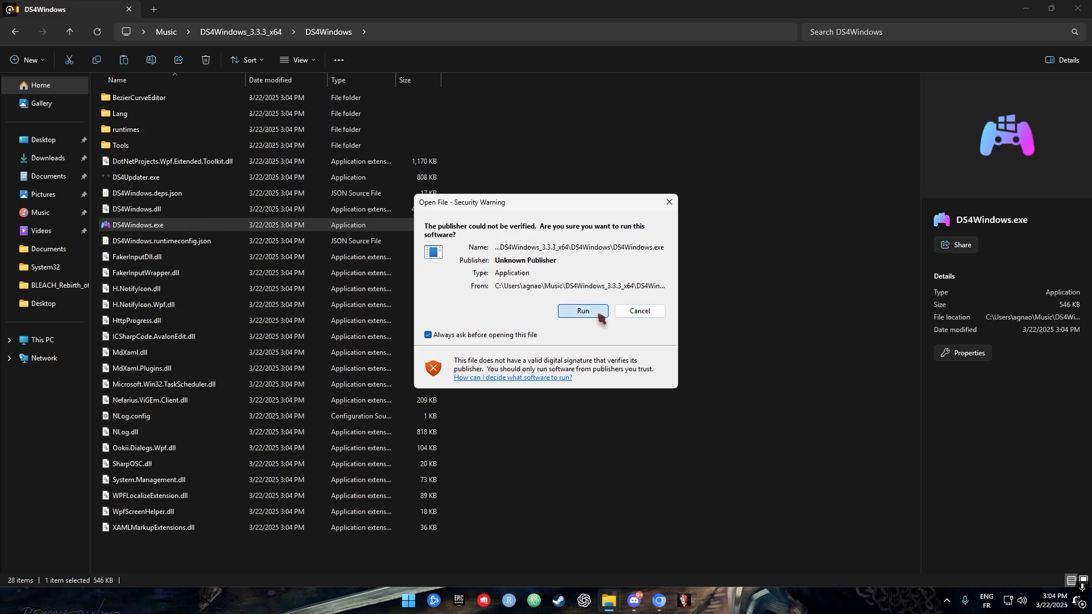
left_click(582, 311)
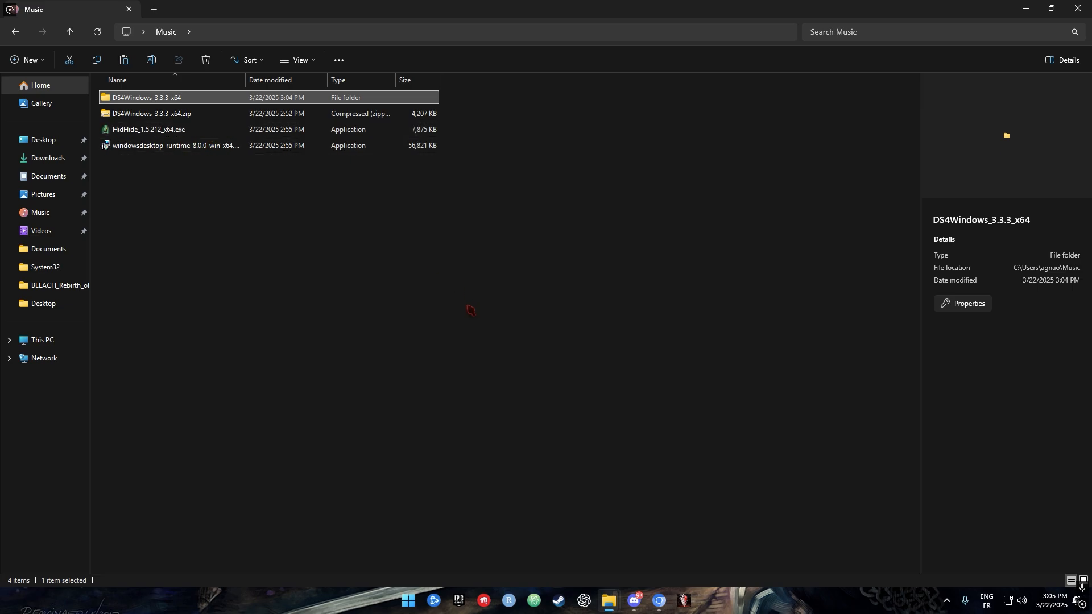
mouse_move(150, 130)
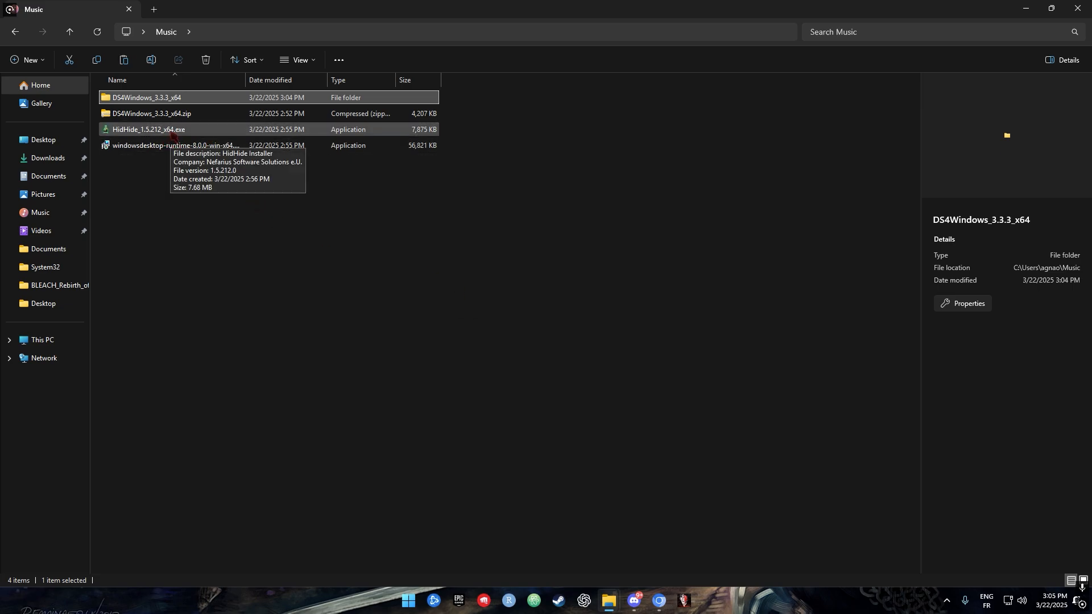
- Install HidHide_1.5.212_x64.exe through Next, Install and Finish, then open the DS4Windows folder
double_click(149, 129)
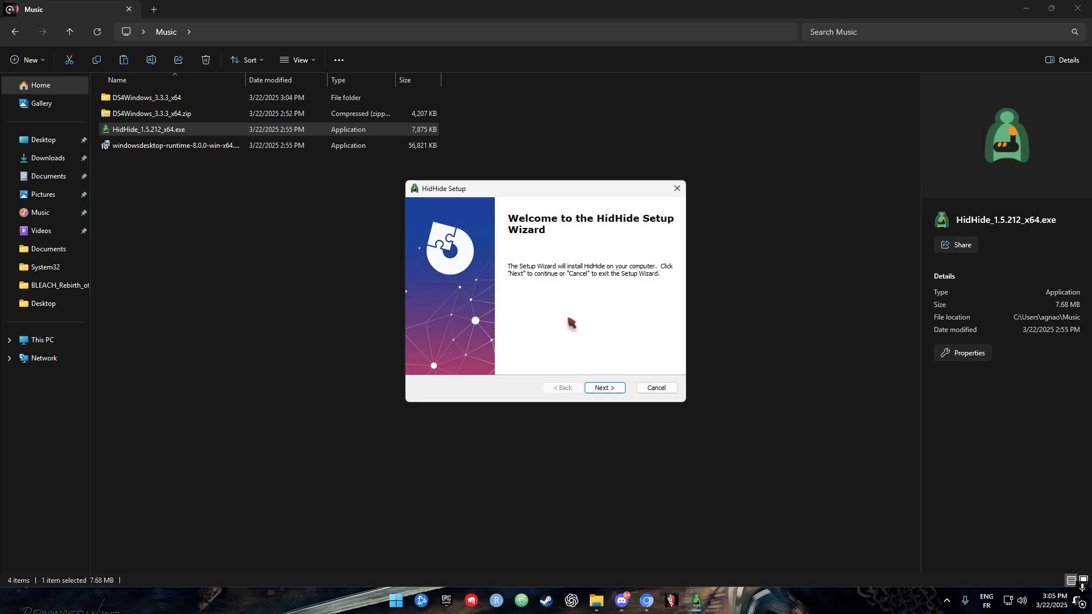
left_click(605, 387)
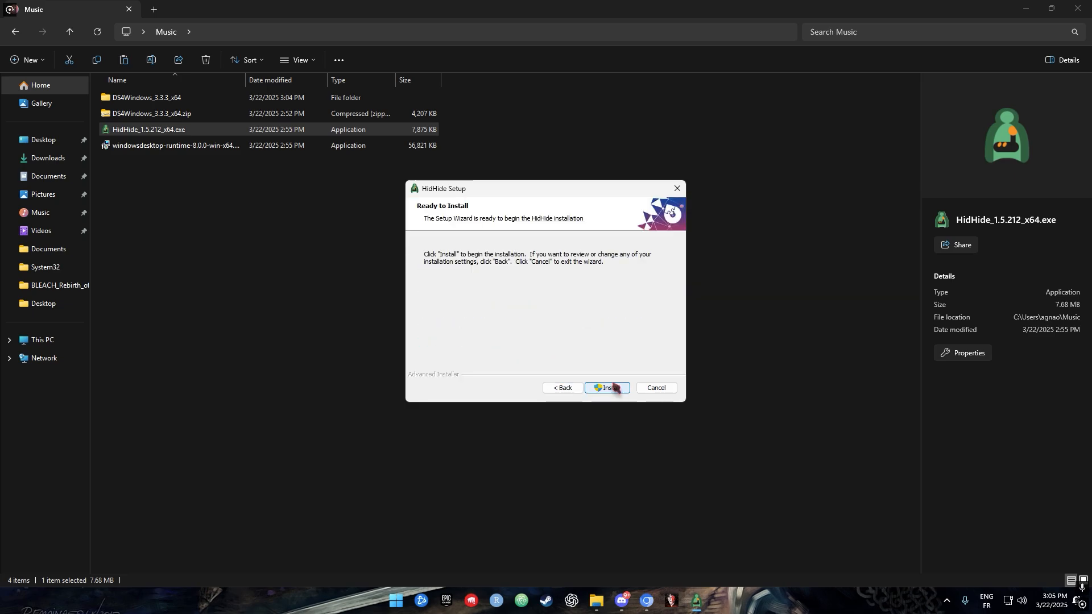
left_click(606, 388)
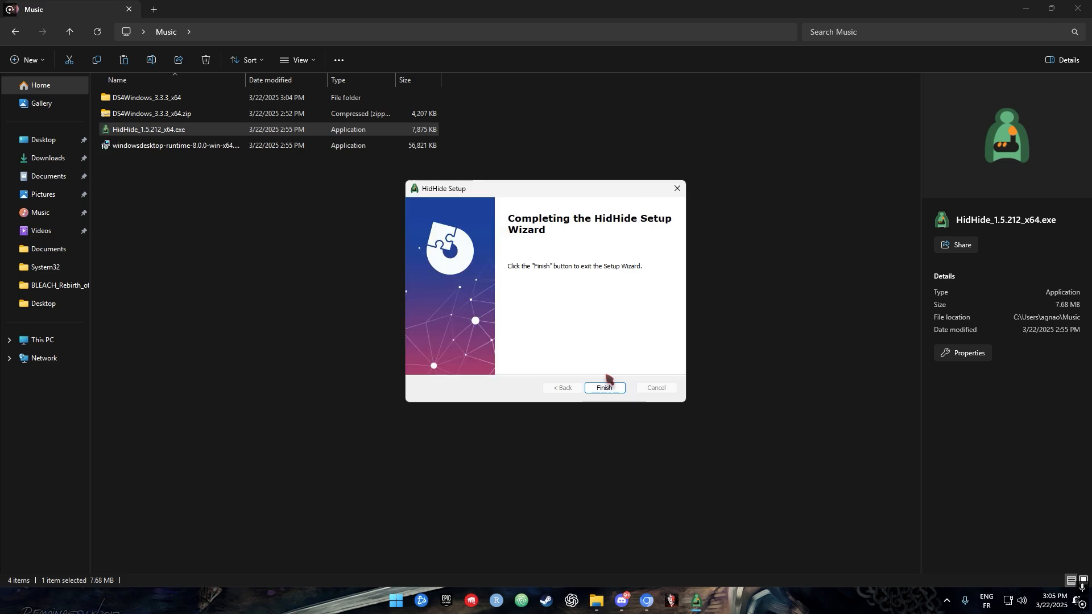
left_click(605, 387)
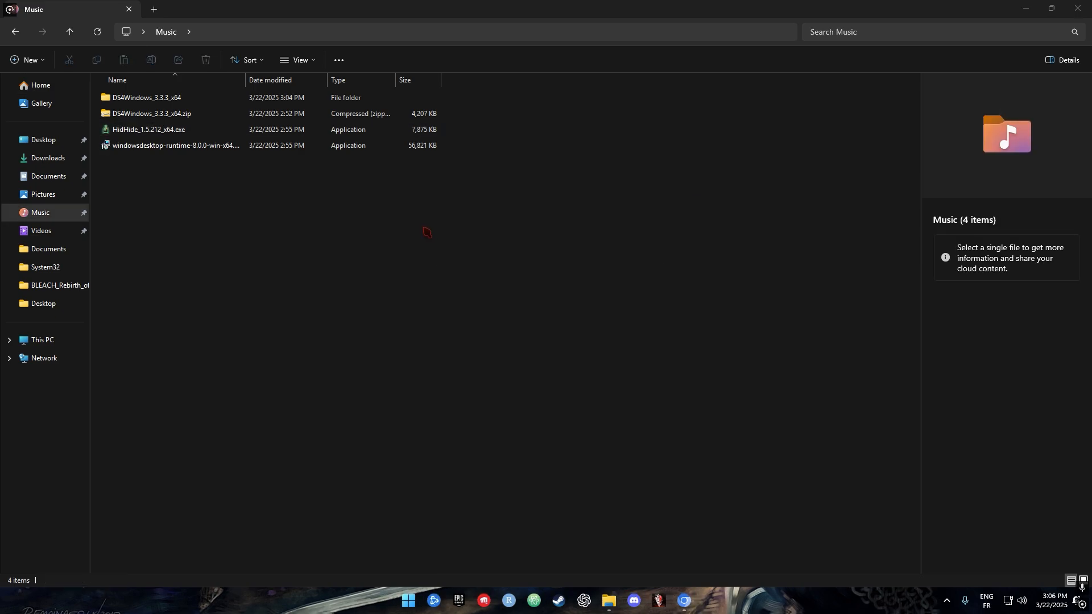
left_click(144, 97)
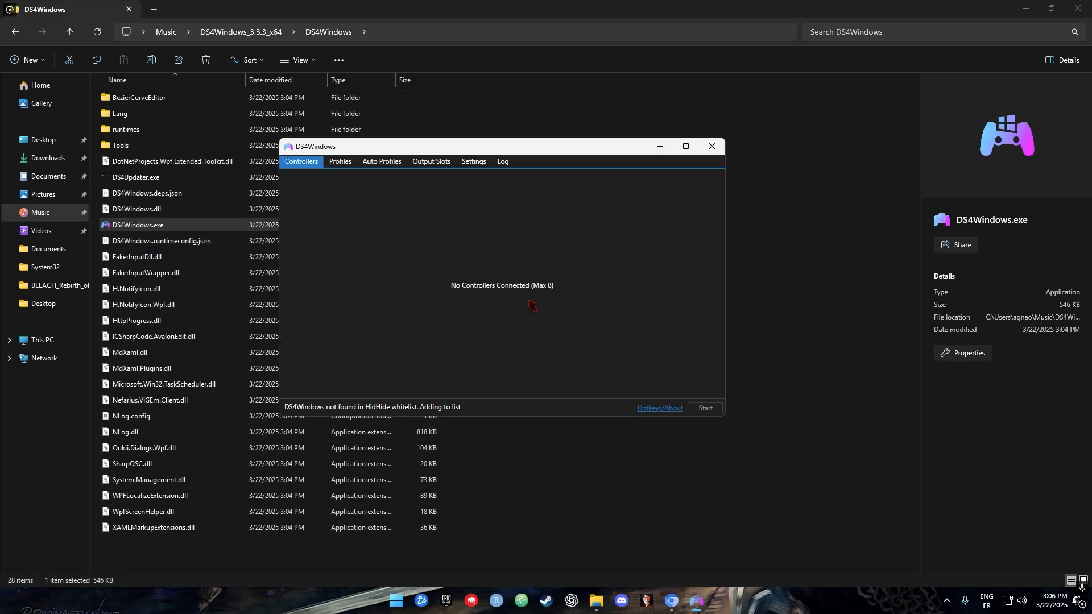
- Approve DS4Windows' administrator request and search Start for 'hidHide Configuration Client'
left_click(705, 408)
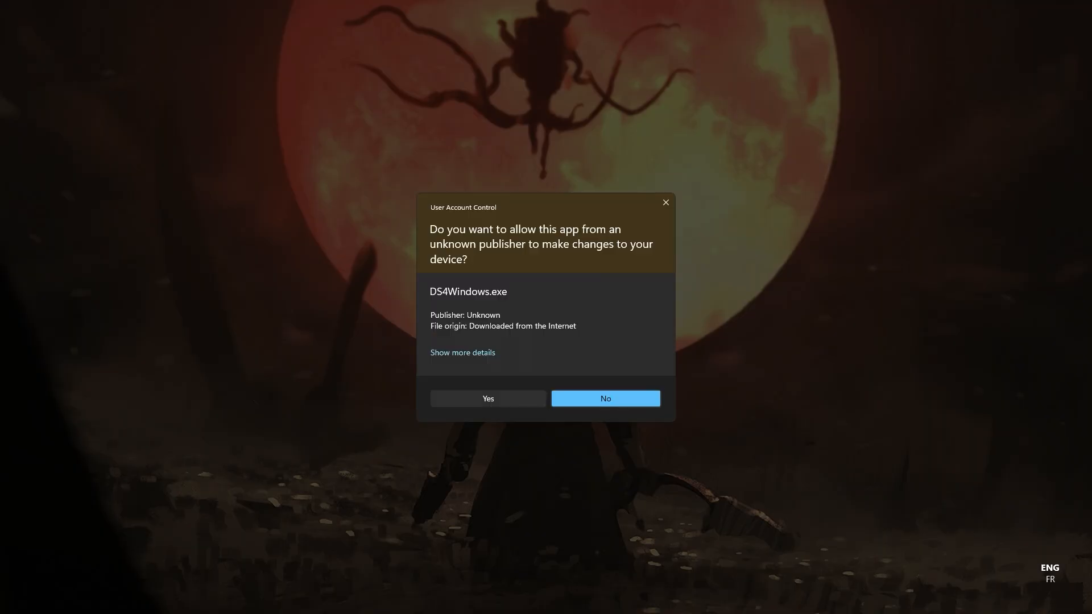
left_click(488, 399)
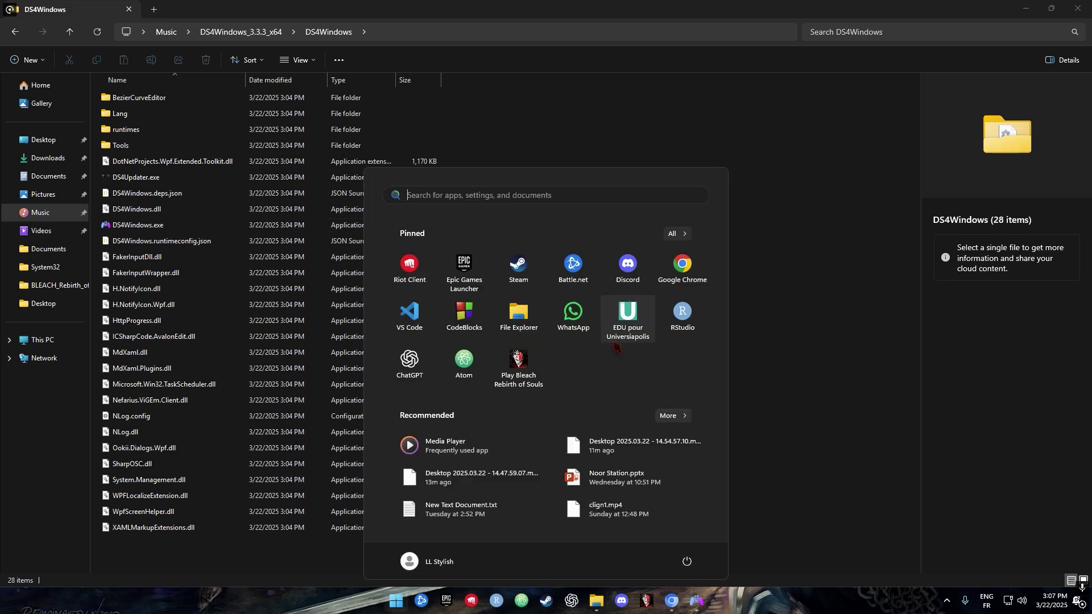
type("hidHide Configuration Client")
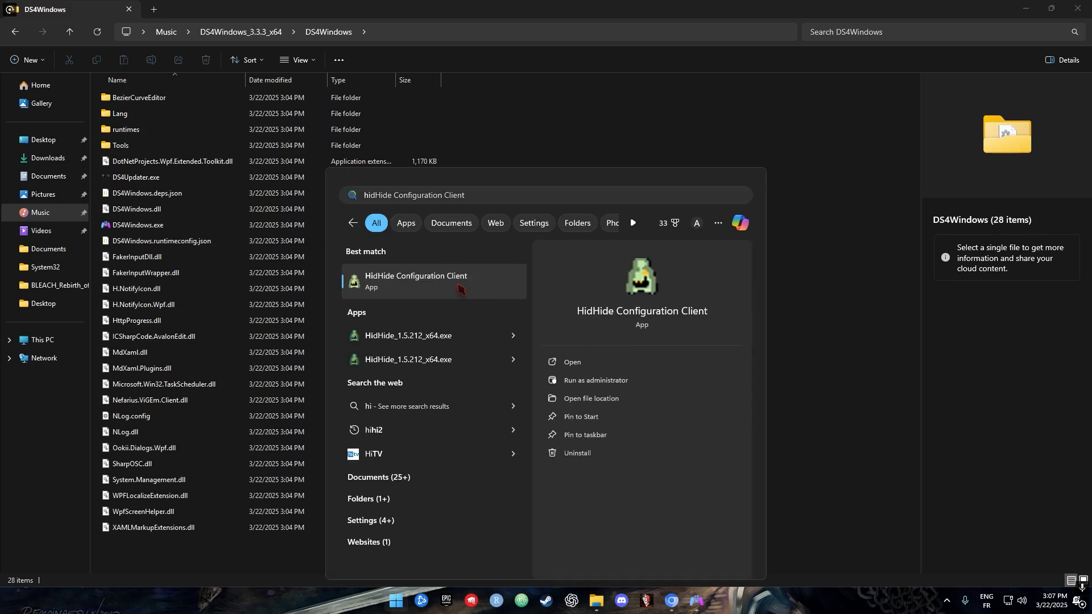
- Launch HidHide Configuration Client and view its Devices list of Sony wireless controllers
left_click(415, 281)
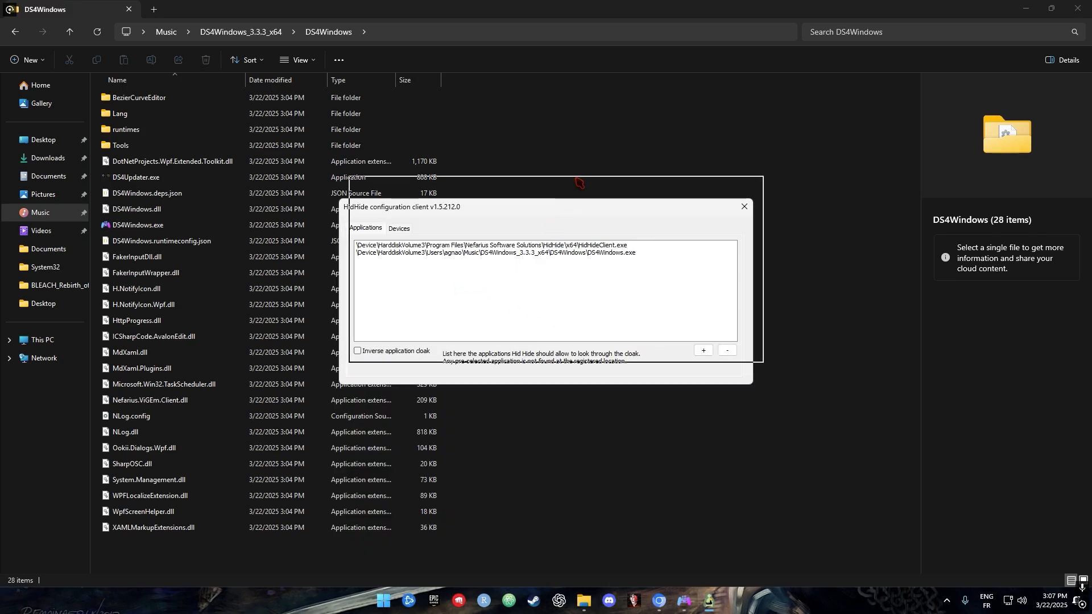
left_click(399, 228)
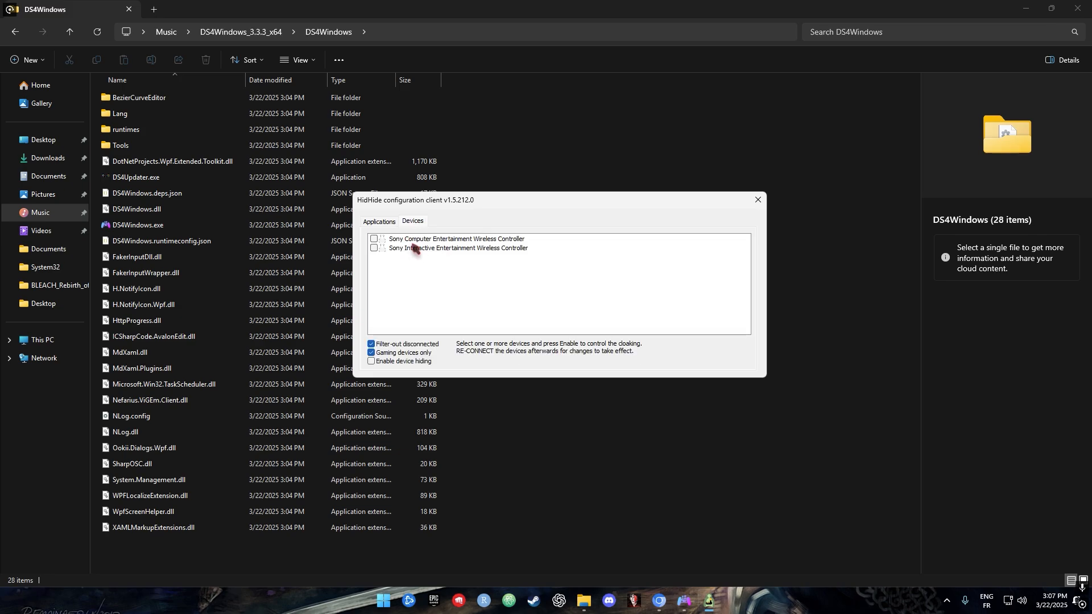
mouse_move(437, 250)
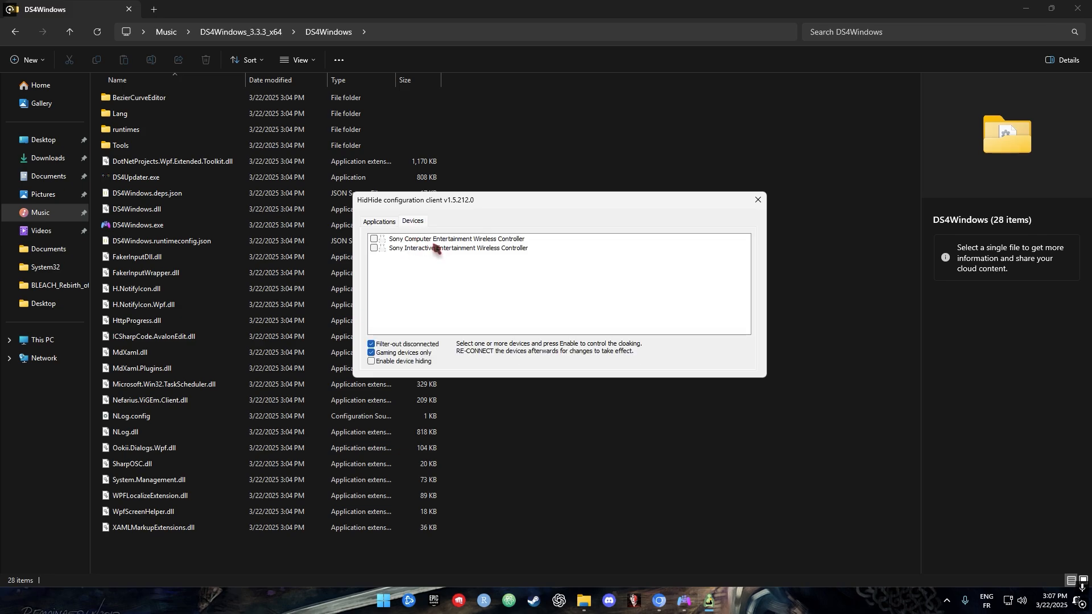
mouse_move(451, 245)
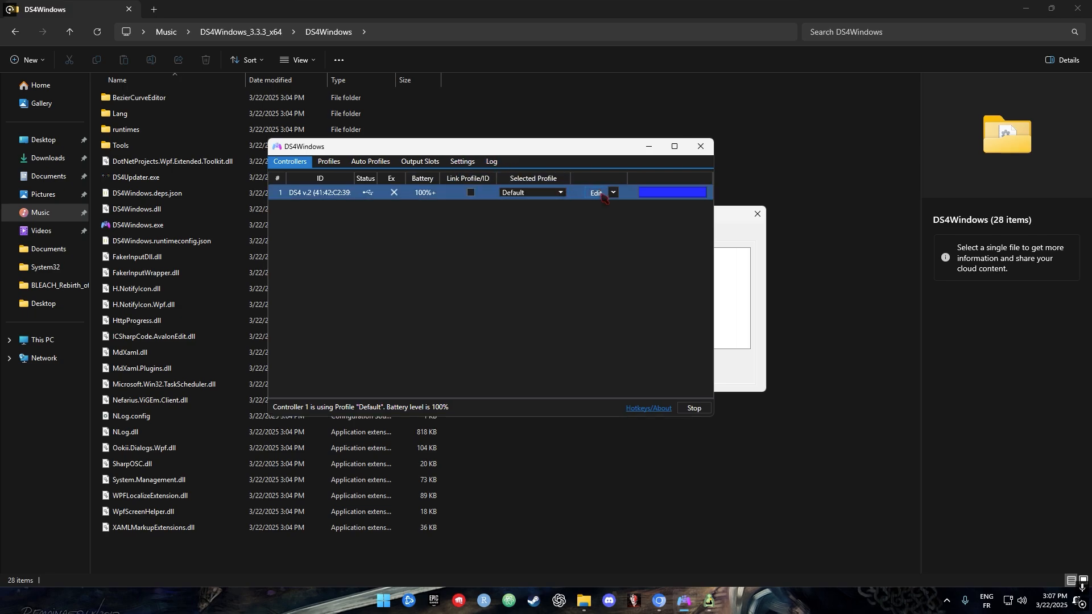
- Edit the Default profile and verify its Emulated Controller is Xbox 360
left_click(596, 192)
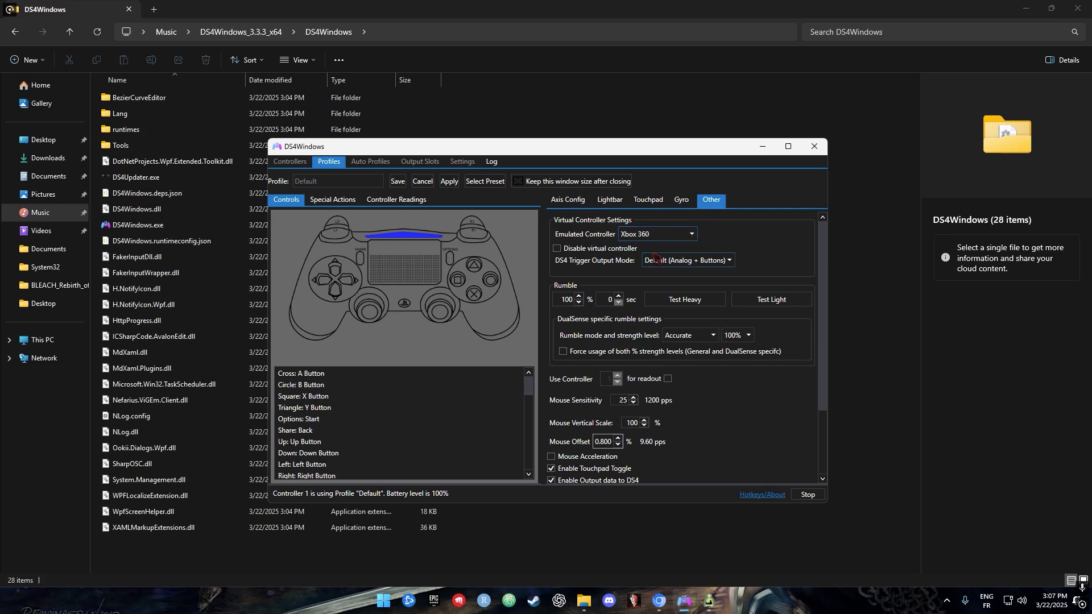
mouse_move(664, 234)
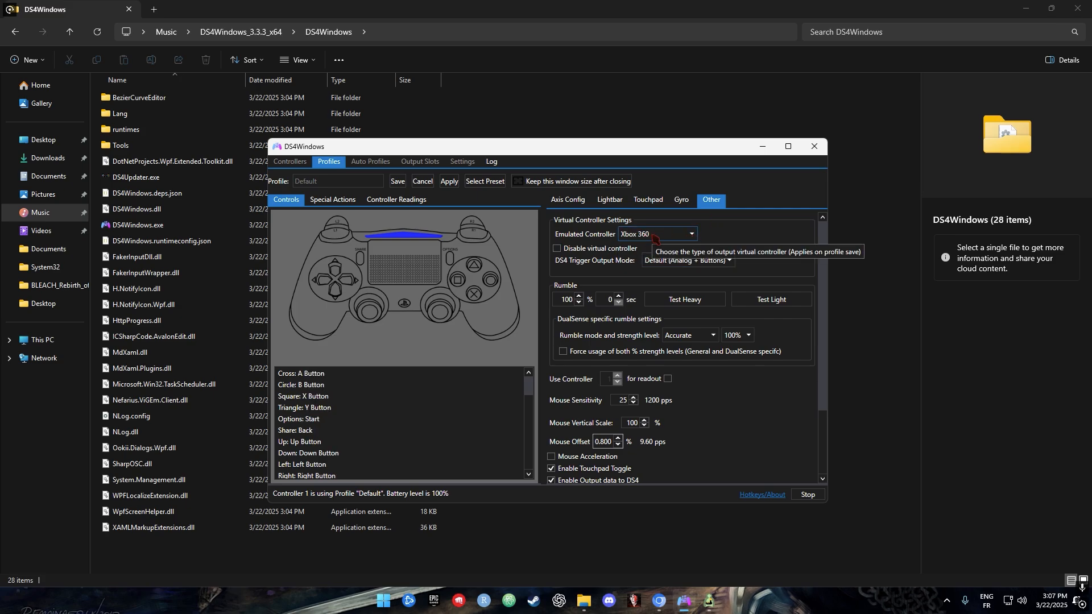
left_click(449, 181)
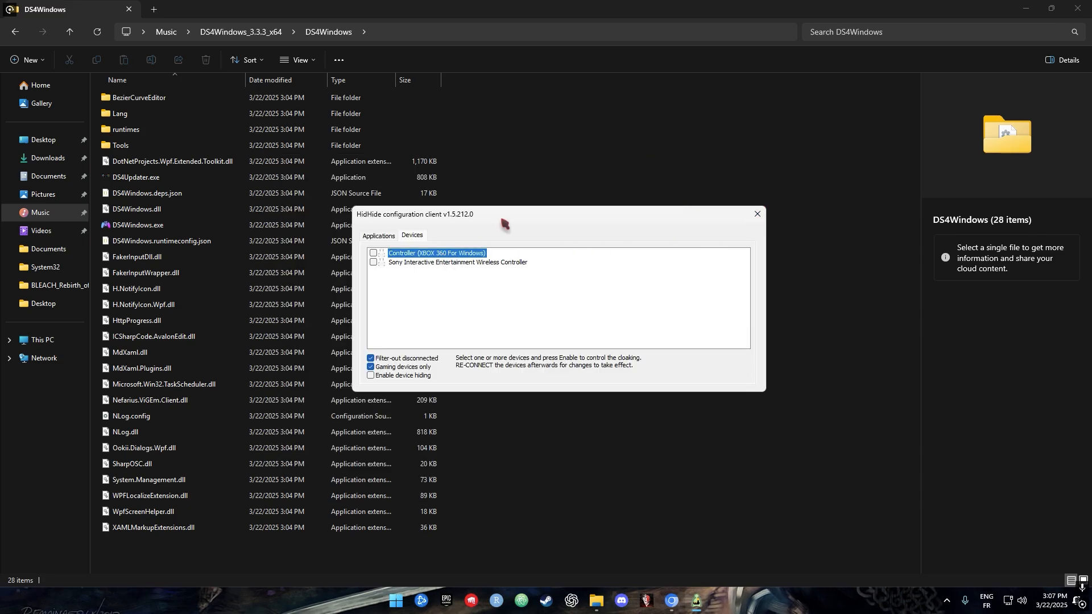
- Tick Sony Interactive Entertainment Wireless Controller for hiding in the Devices list
left_click_drag(504, 224, 502, 211)
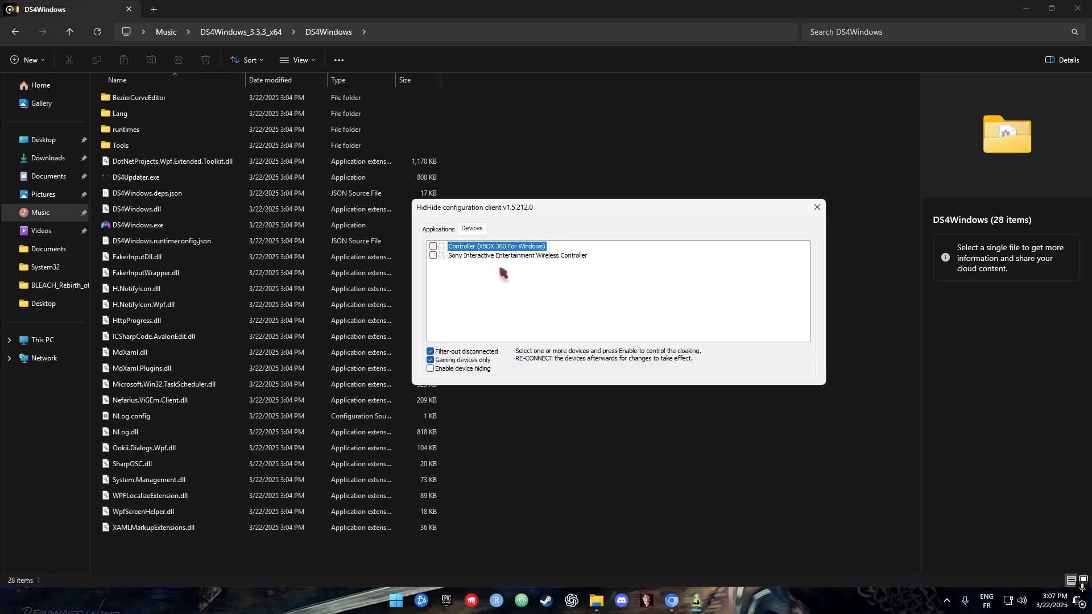
left_click(432, 256)
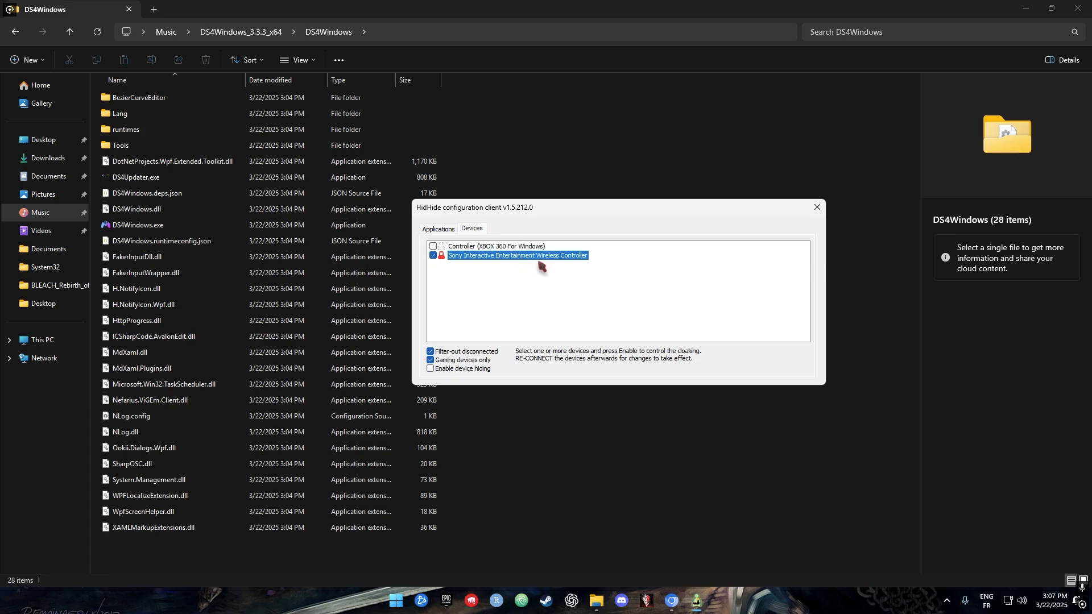
mouse_move(567, 270)
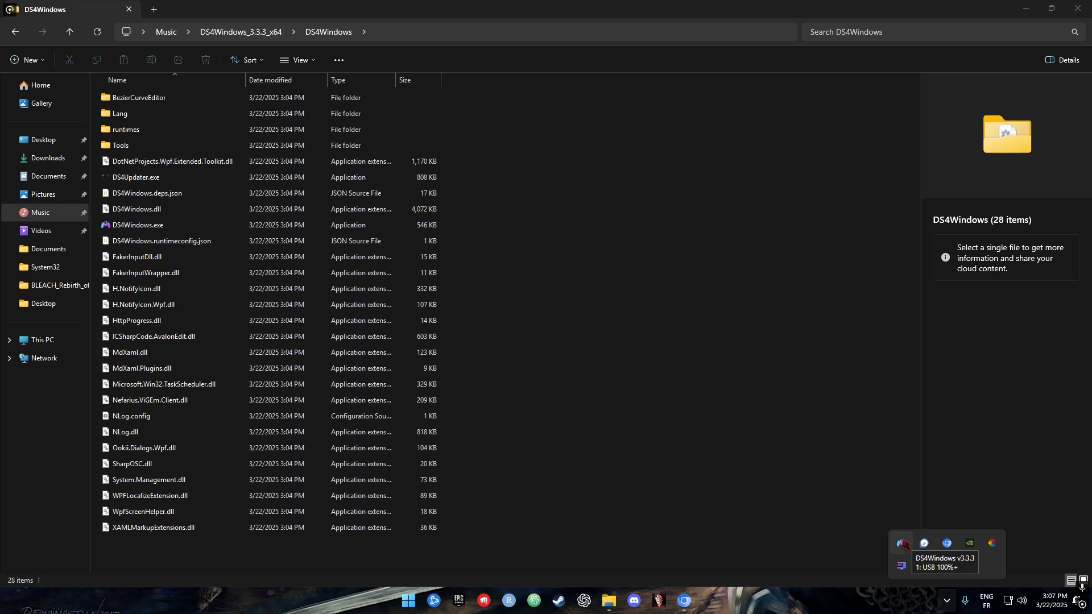
- Enable Start Minimized and Run At Startup in DS4Windows Settings
left_click(901, 543)
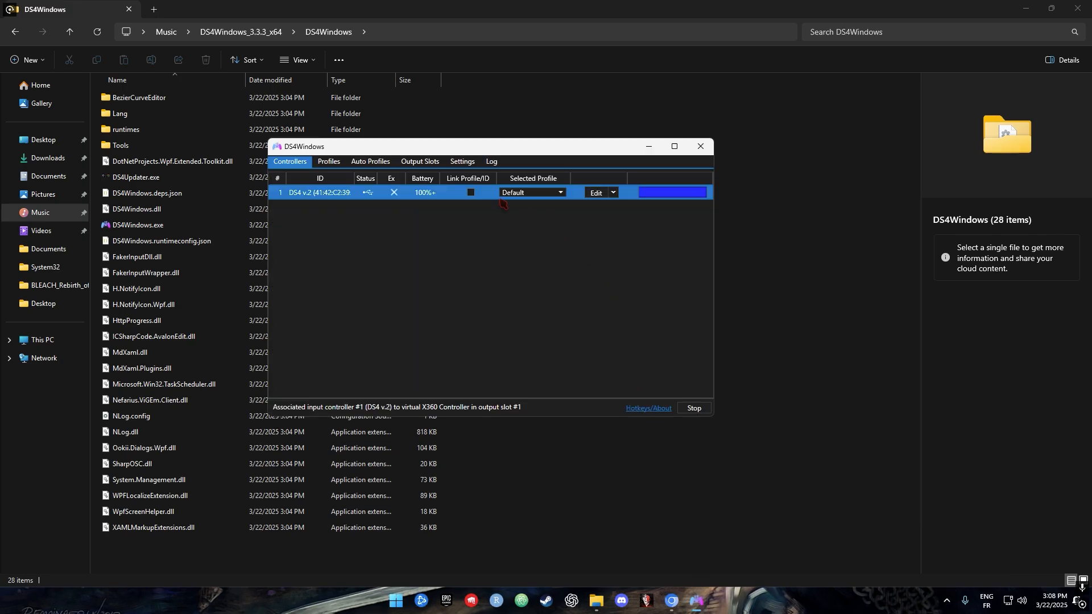
left_click(462, 162)
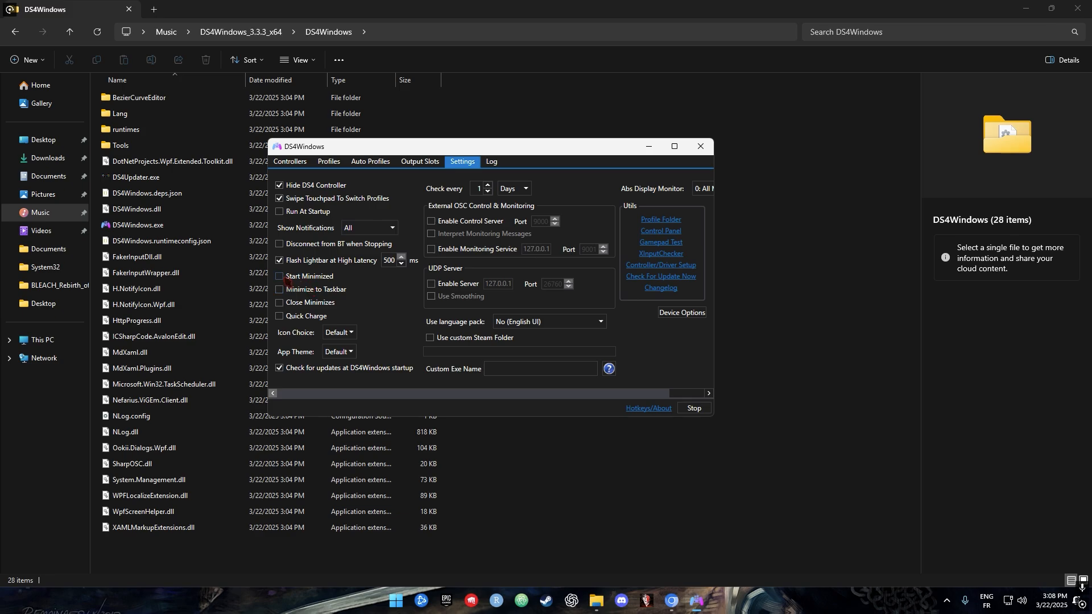
left_click(280, 275)
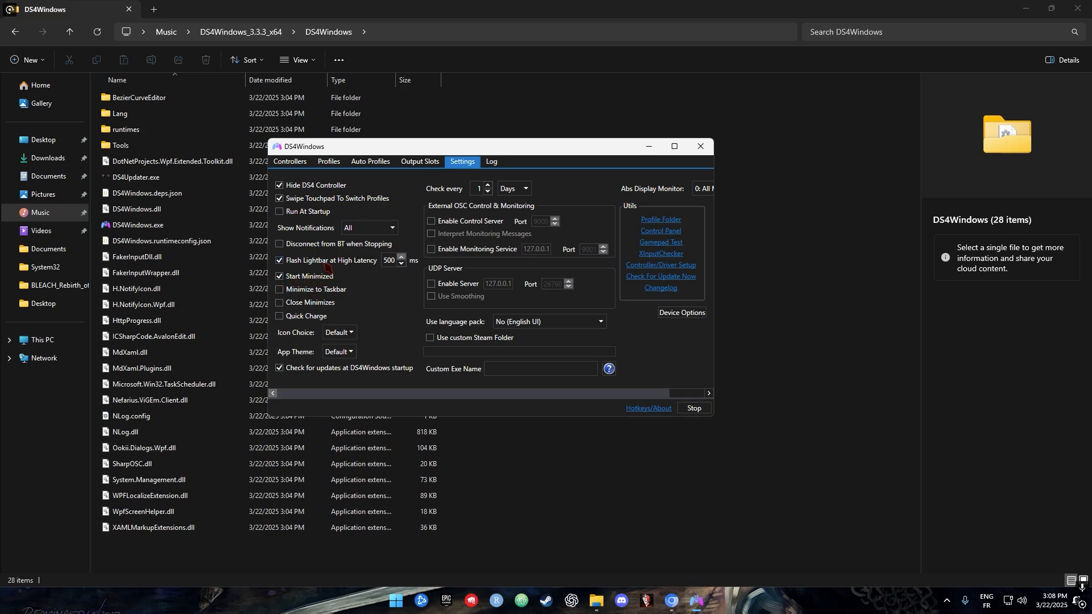
left_click(280, 211)
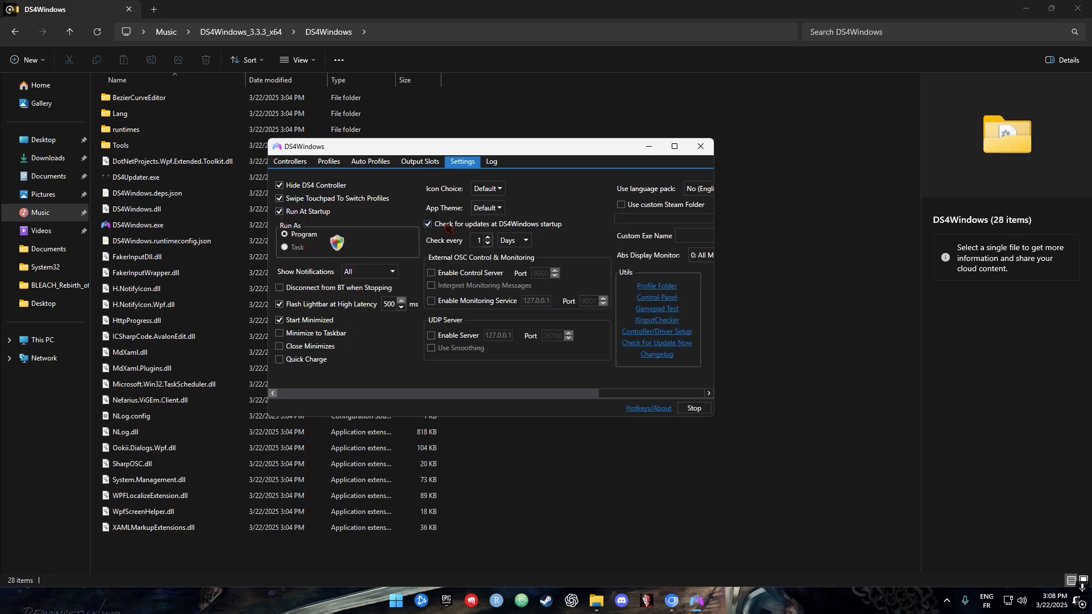
left_click(290, 161)
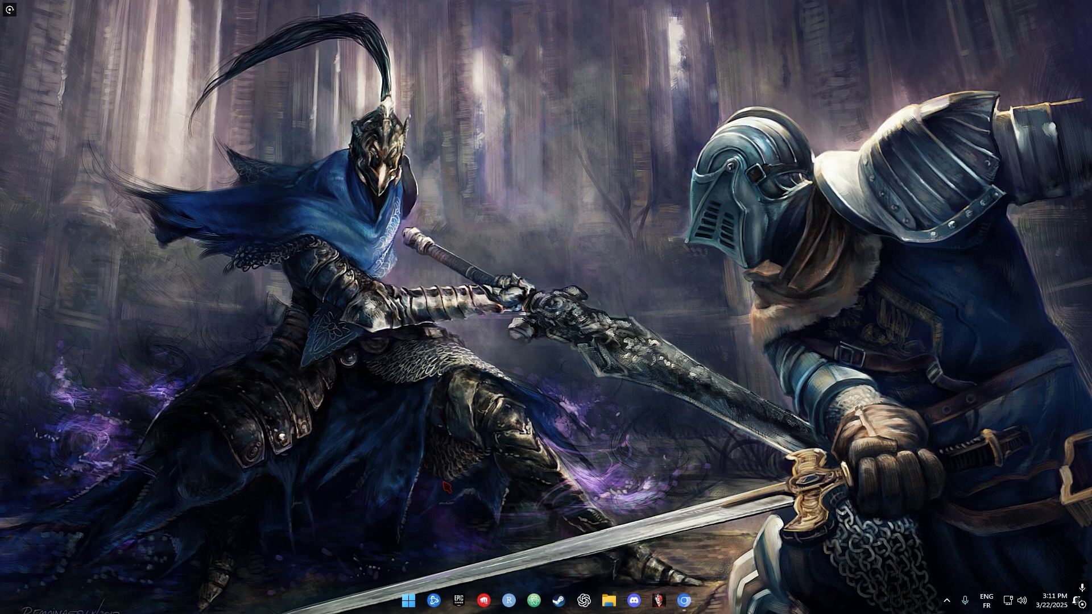
- Run joy.cpl and verify Controller (XBOX 360 For Windows) is listed with status OK
right_click(409, 600)
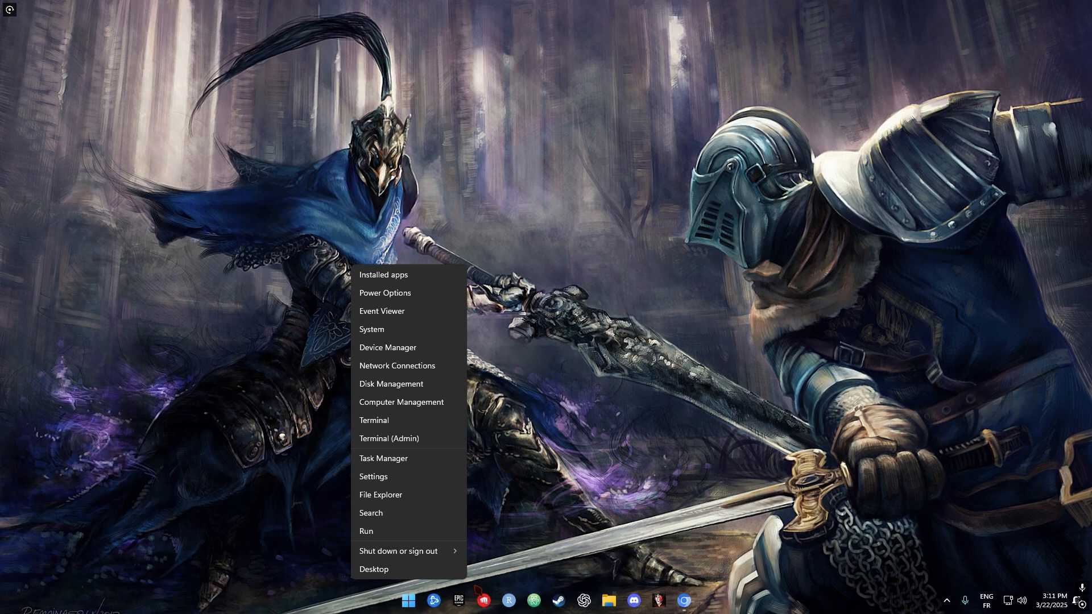
left_click(365, 530)
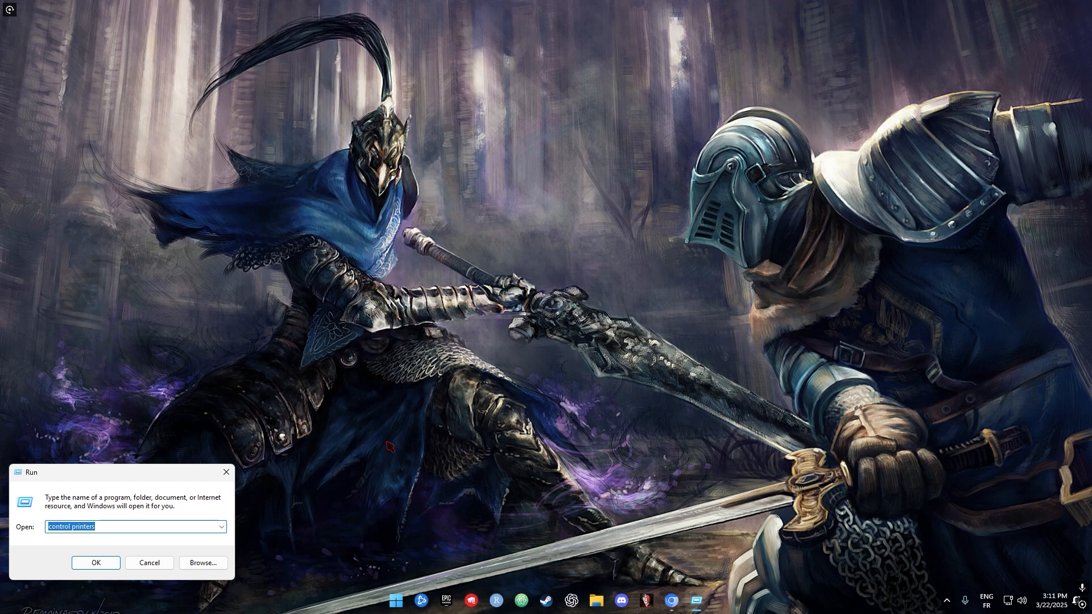
left_click(95, 563)
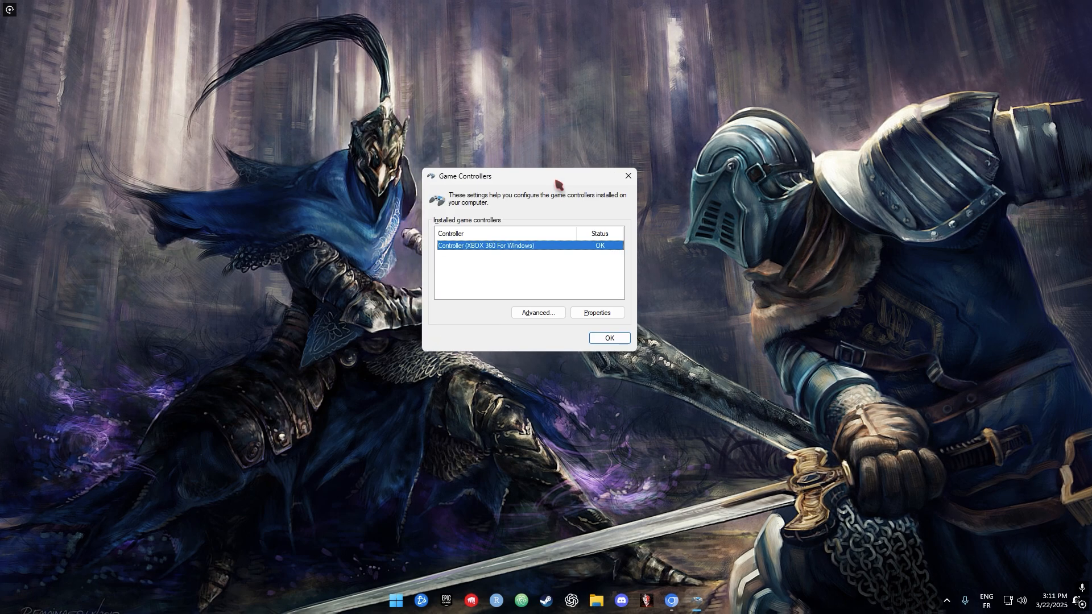
left_click(609, 338)
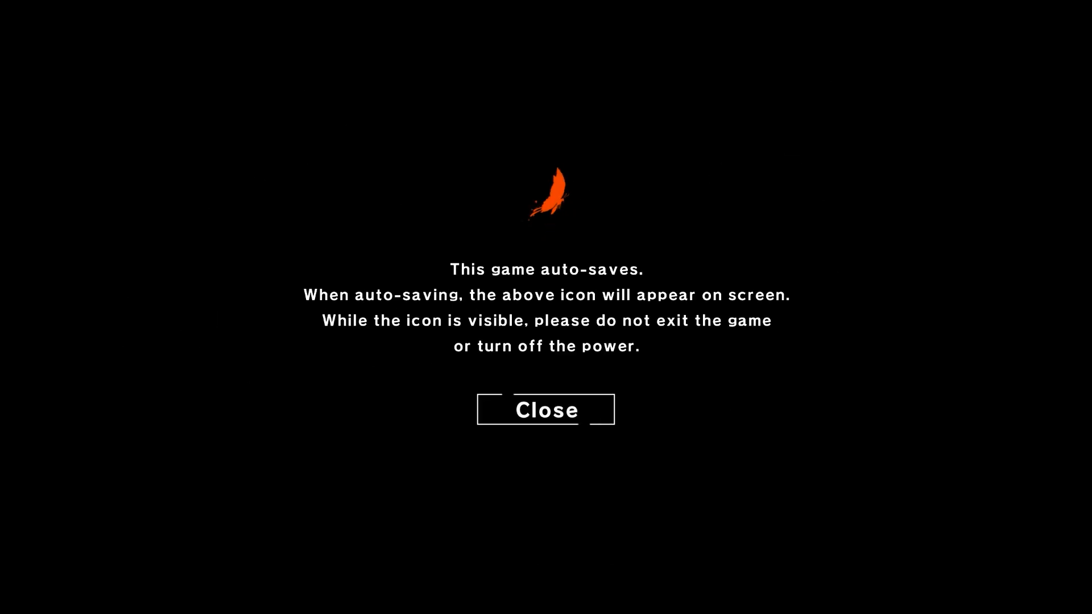
- Close the auto-save notice, then the costume and item set unlock popups
left_click(546, 411)
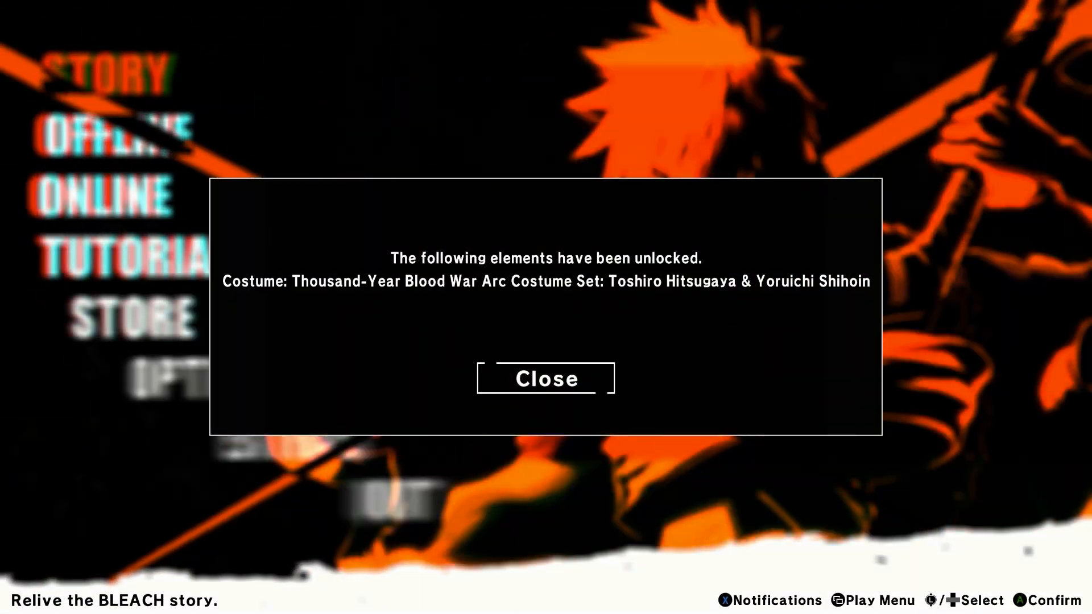
left_click(547, 379)
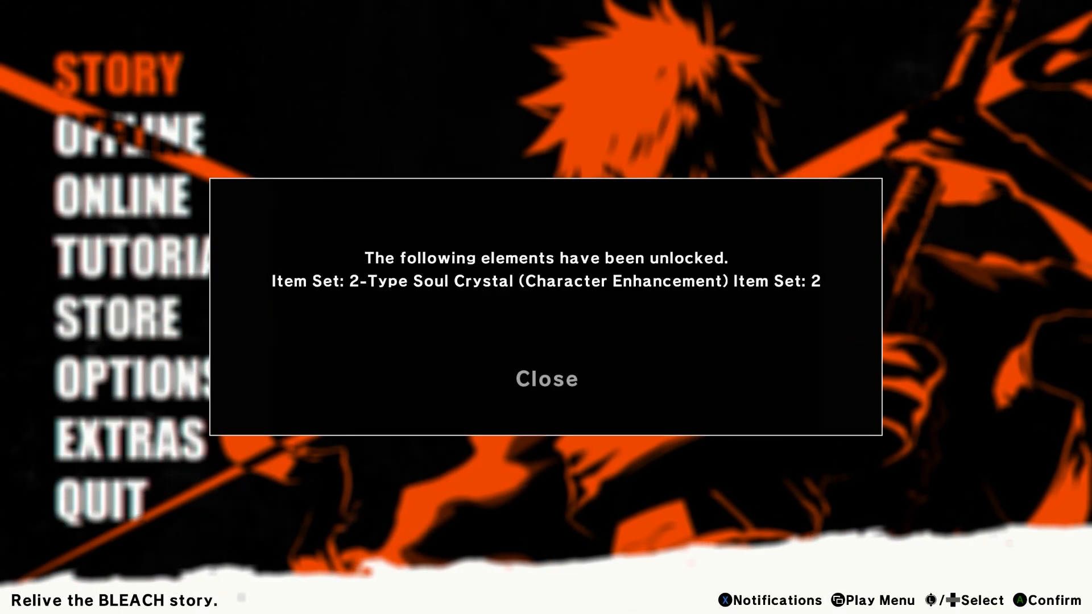
left_click(547, 379)
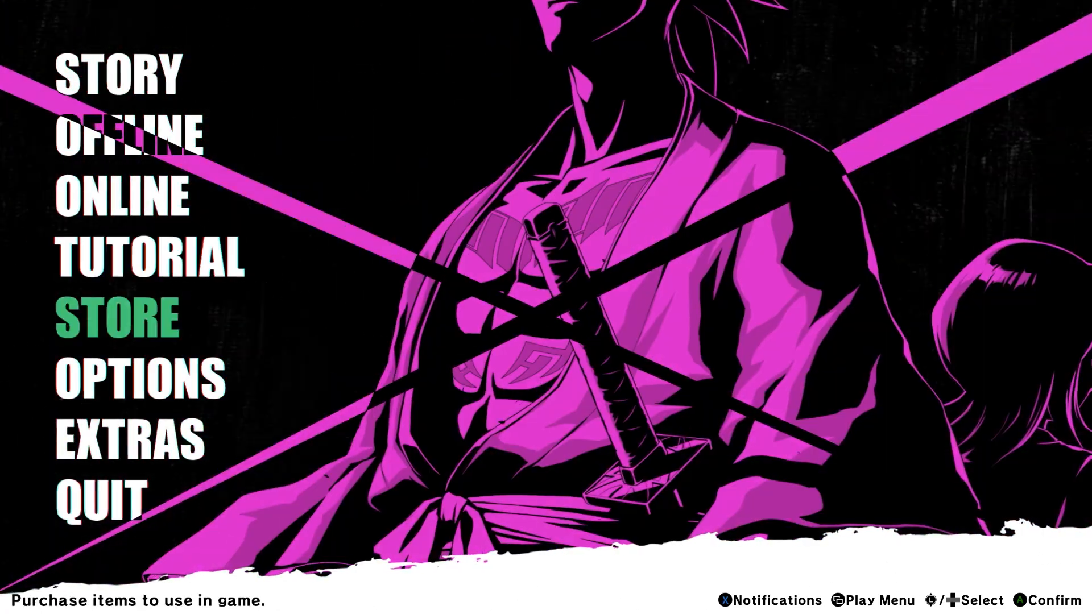